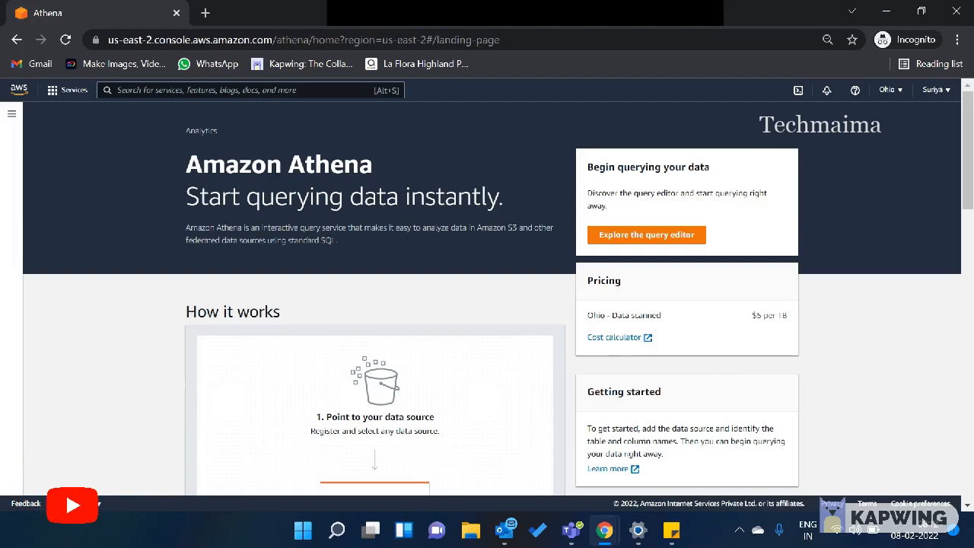
# Step: Position the Paint canvas view in preparation for sketching the data-source diagram
pyautogui.click(74, 505)
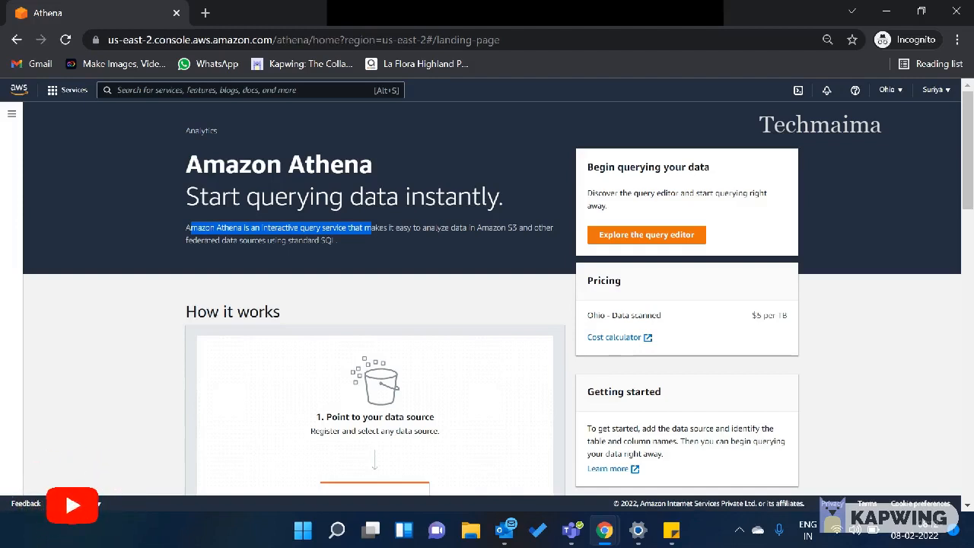
pyautogui.click(71, 505)
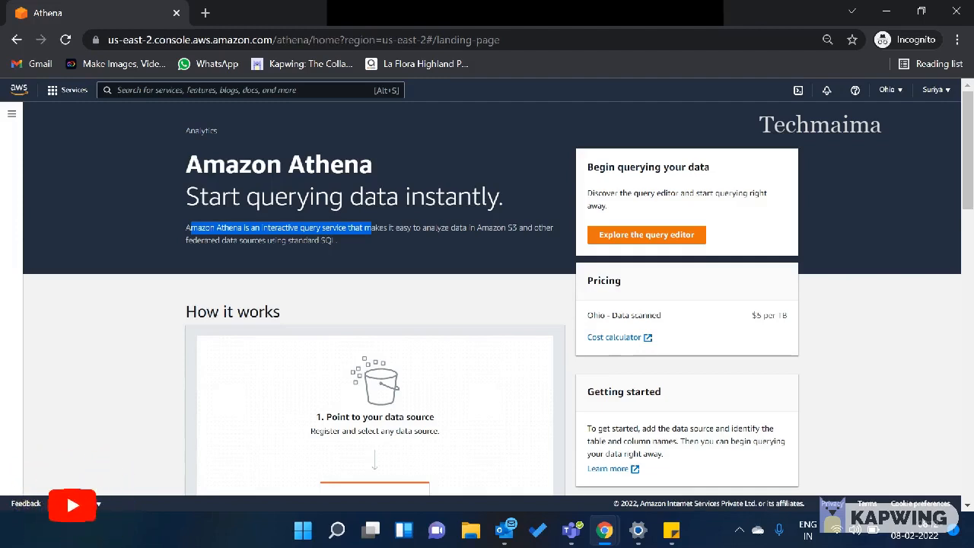
pyautogui.click(73, 505)
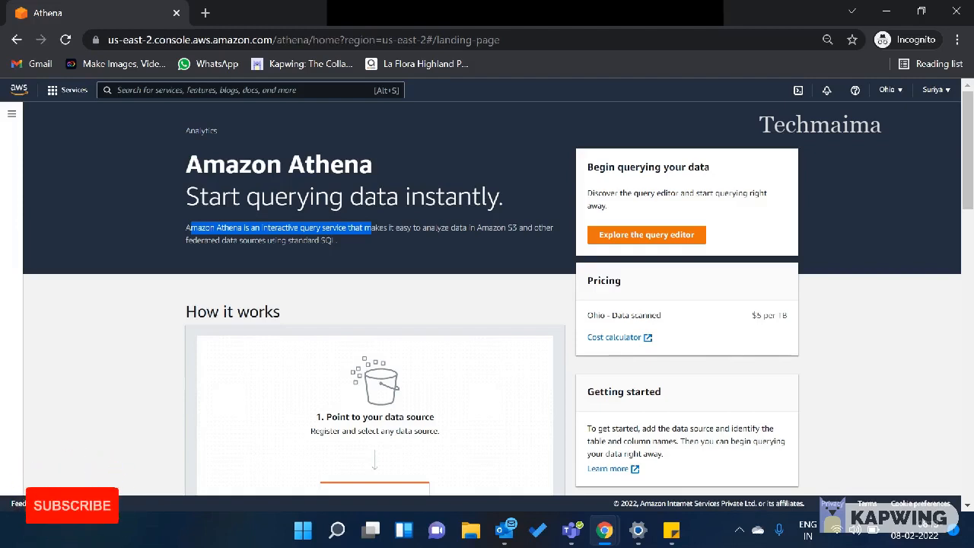
pyautogui.click(72, 505)
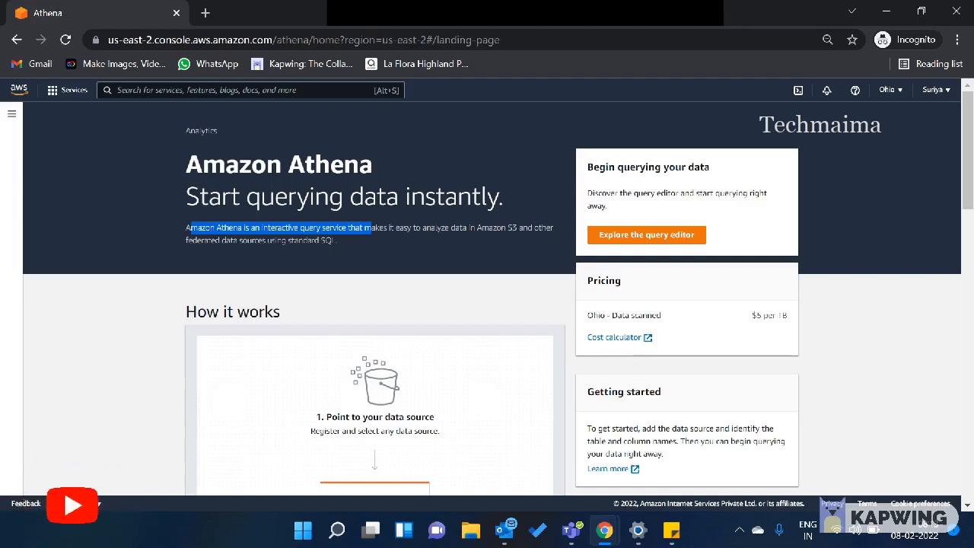
pyautogui.click(72, 506)
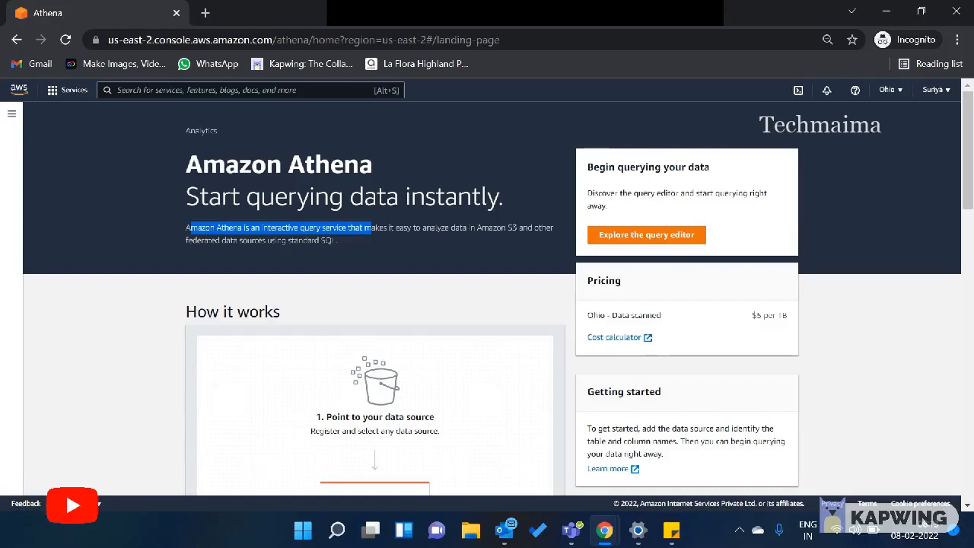
pyautogui.click(73, 505)
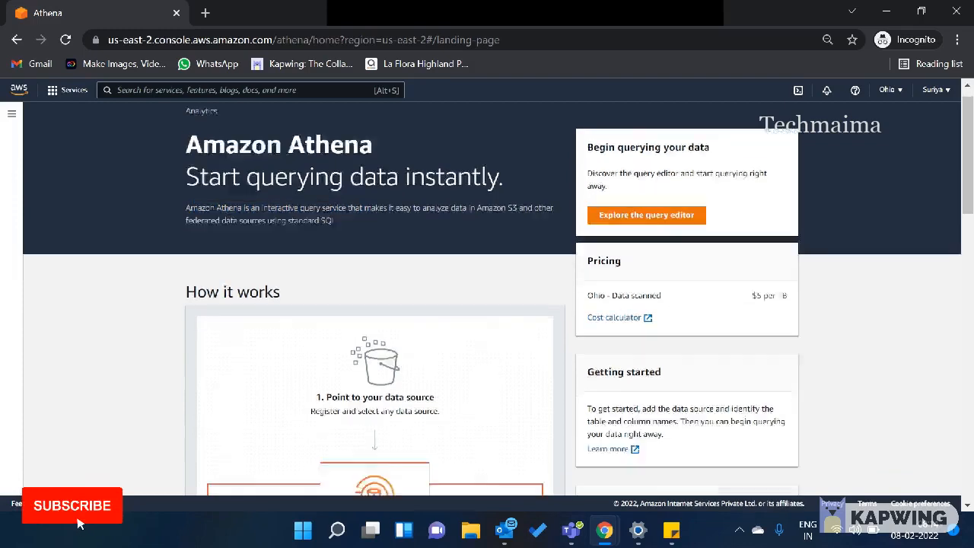
pyautogui.scroll(-3)
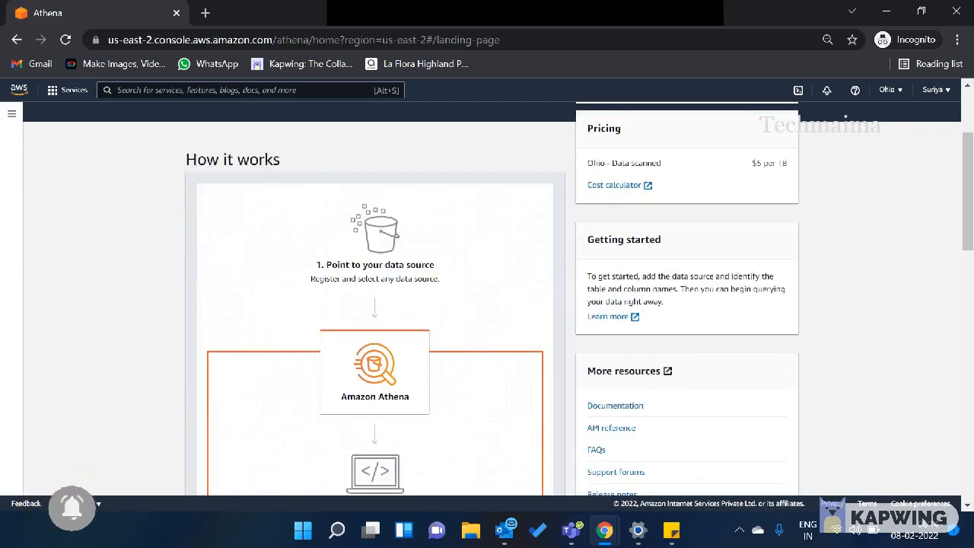
pyautogui.scroll(-3)
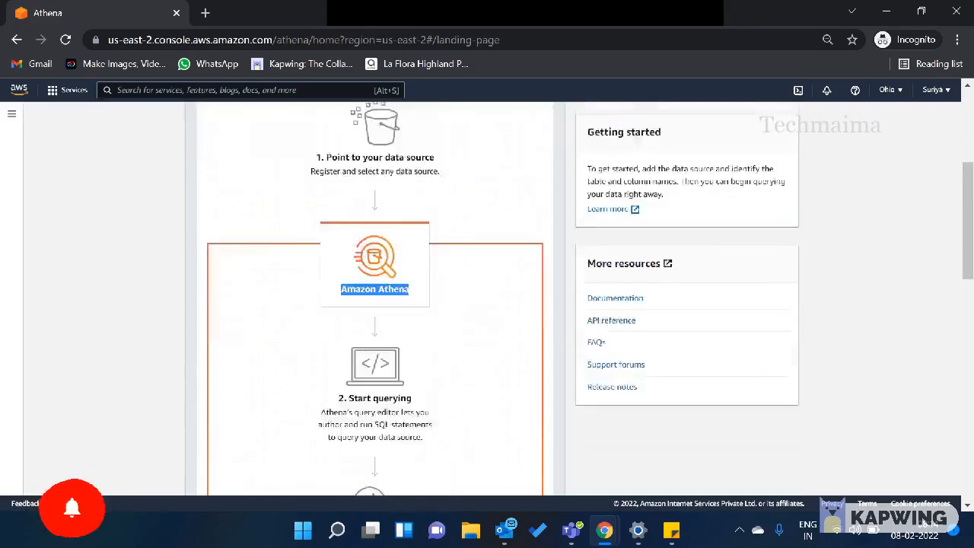
pyautogui.scroll(-3)
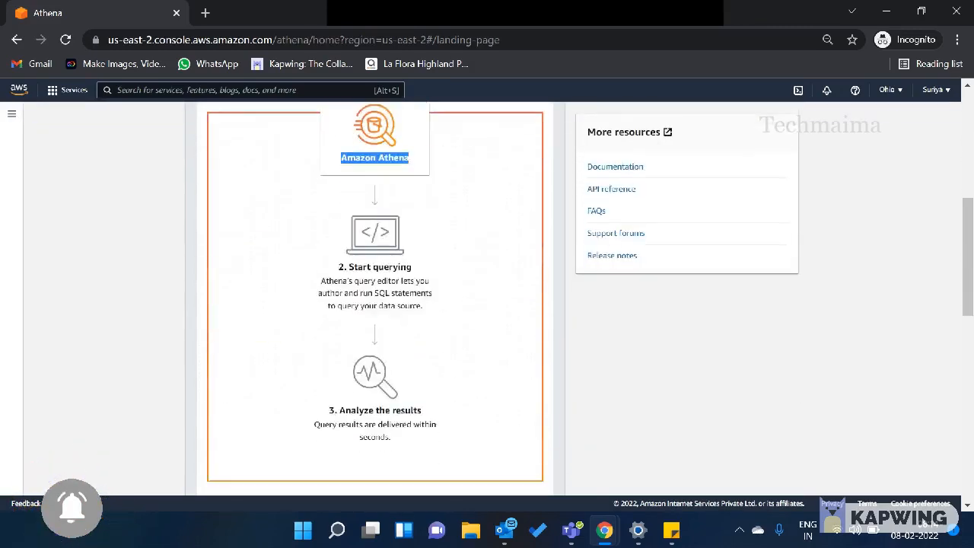
pyautogui.scroll(3)
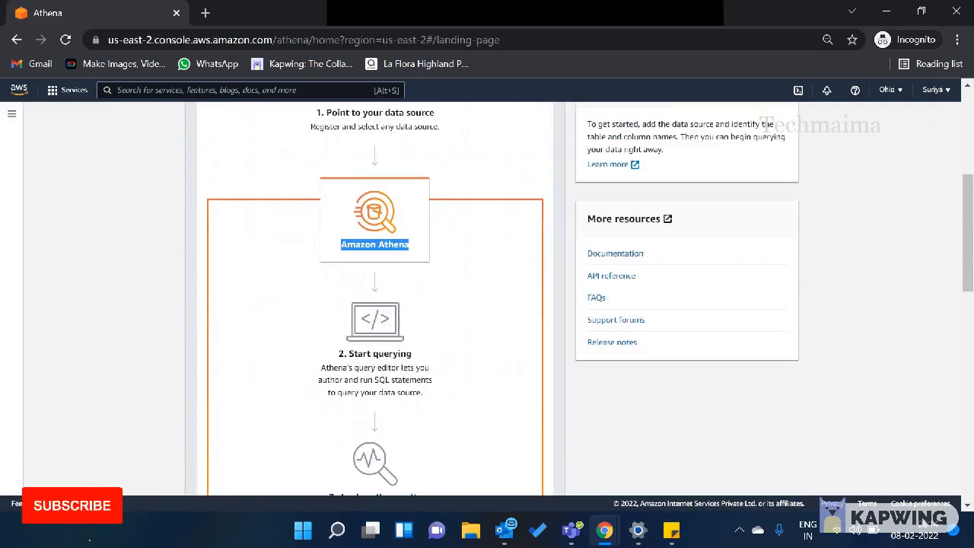
pyautogui.scroll(-3)
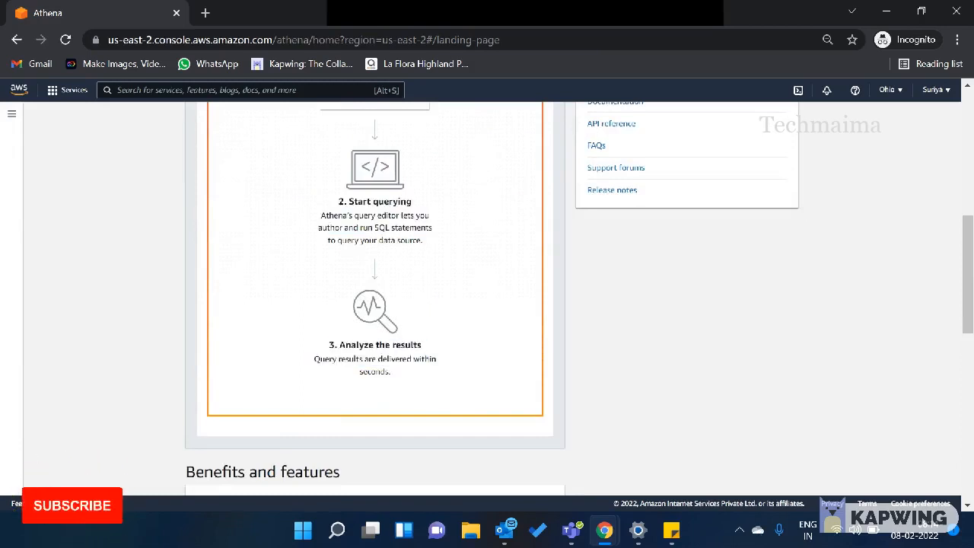
pyautogui.scroll(3)
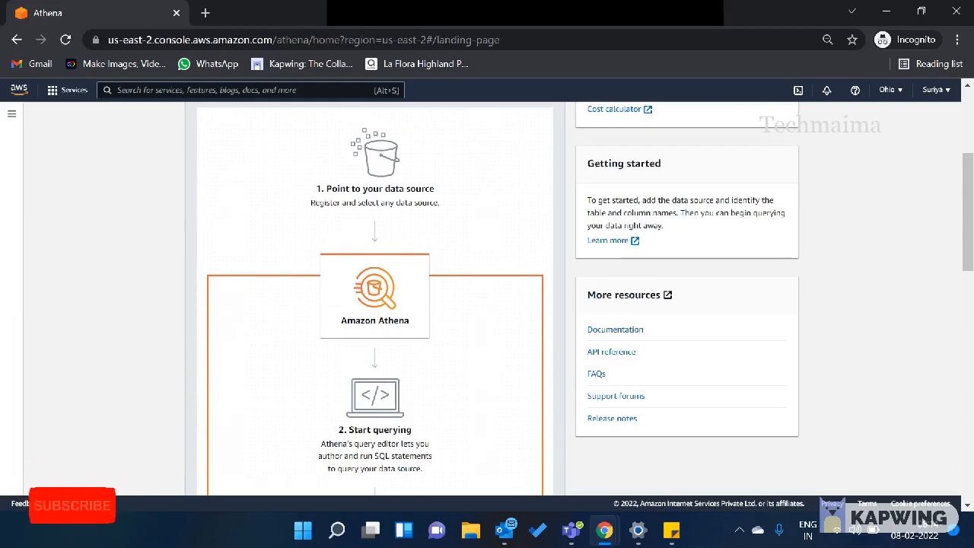
pyautogui.click(72, 505)
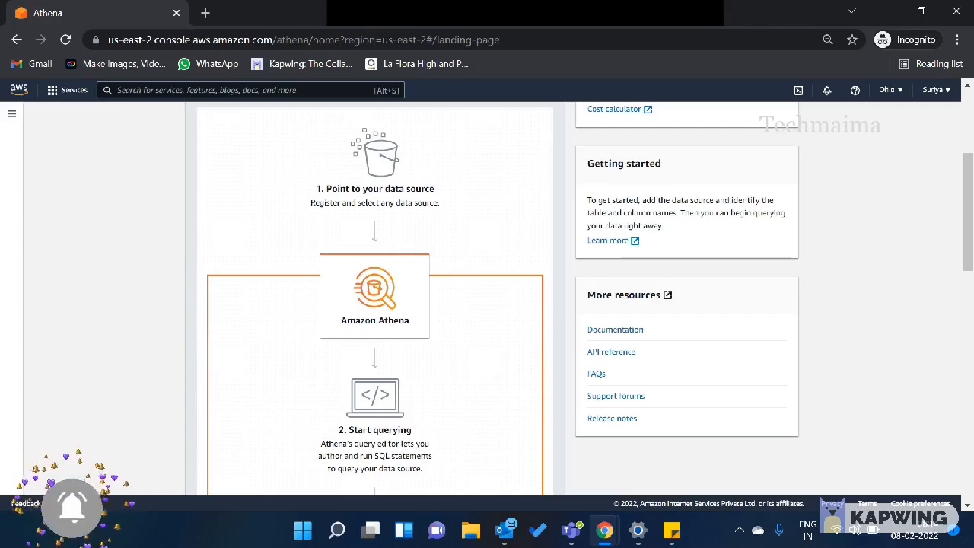
pyautogui.scroll(-3)
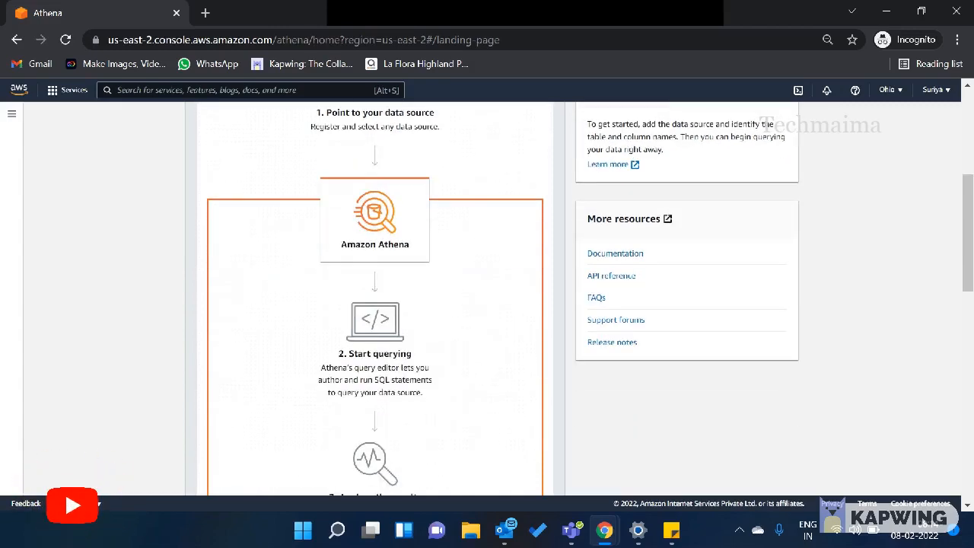
pyautogui.scroll(-3)
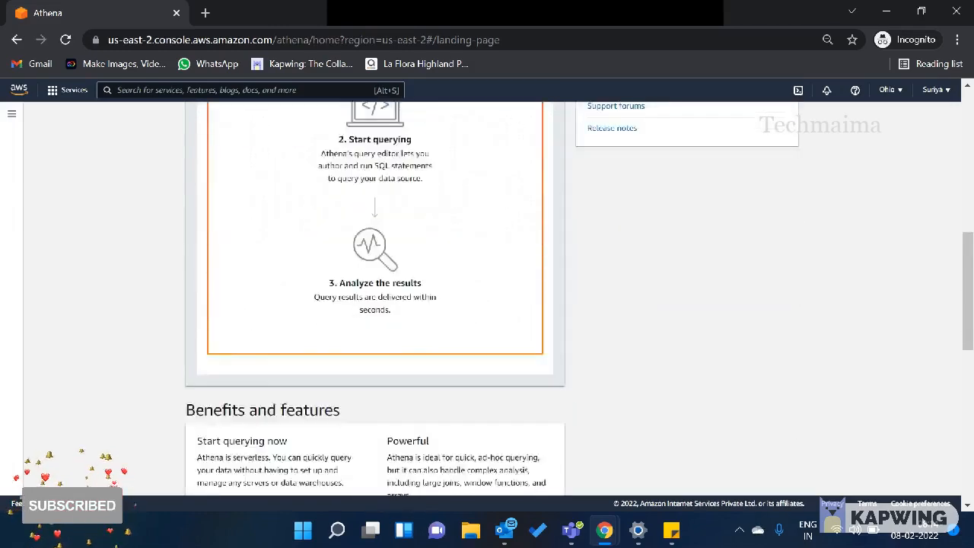
pyautogui.scroll(-3)
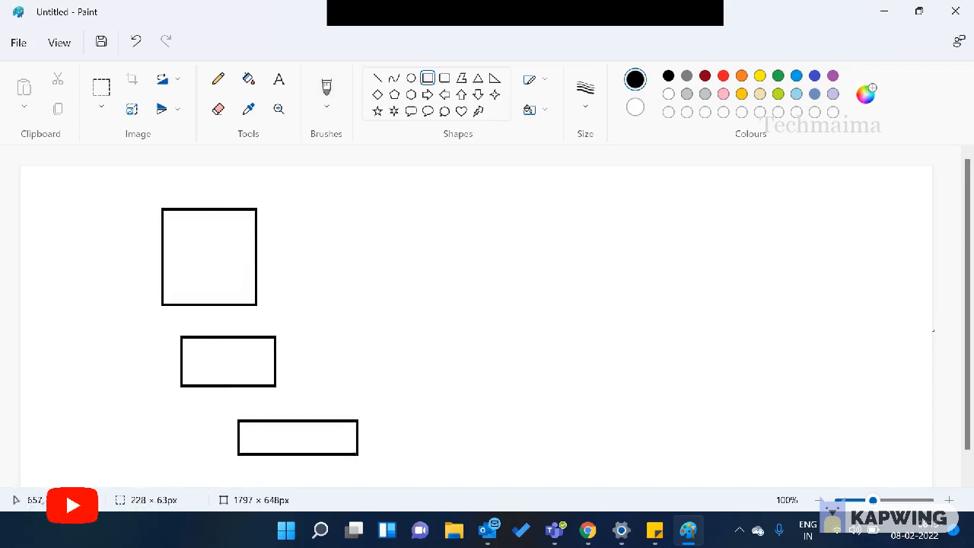
# Step: Draw a small data-source rectangle, a central Athena circle and a red Data rectangle on the right
pyautogui.moveTo(319, 219); pyautogui.dragTo(386, 274)
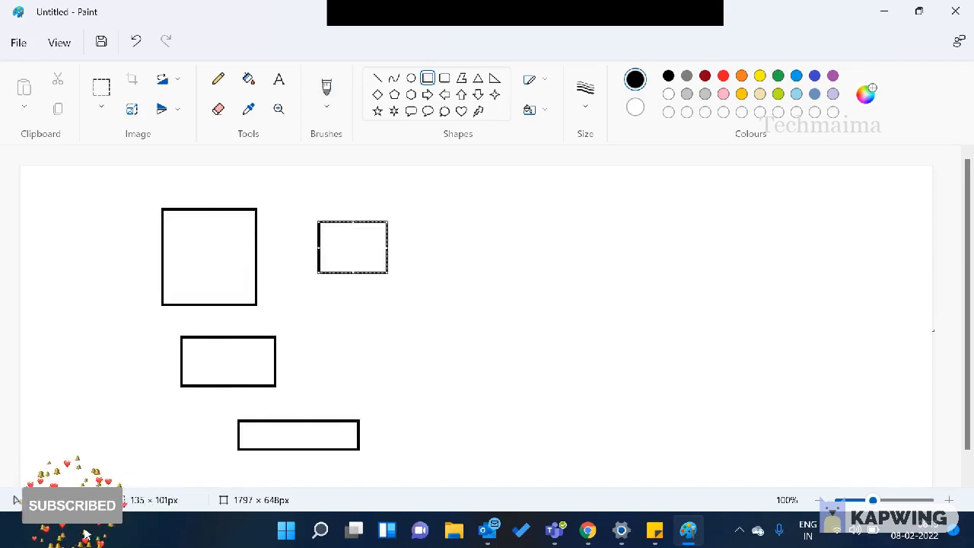
pyautogui.click(411, 77)
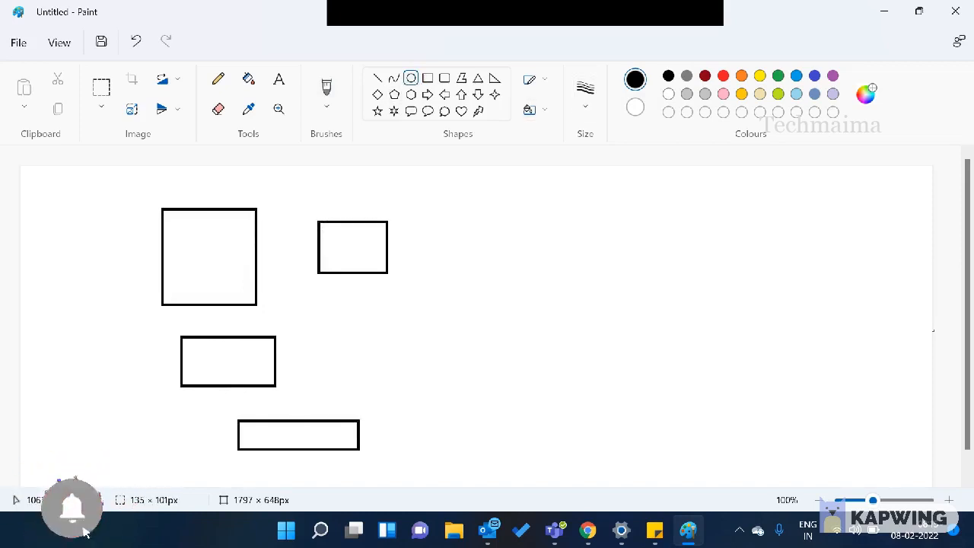
pyautogui.moveTo(532, 295); pyautogui.dragTo(663, 414)
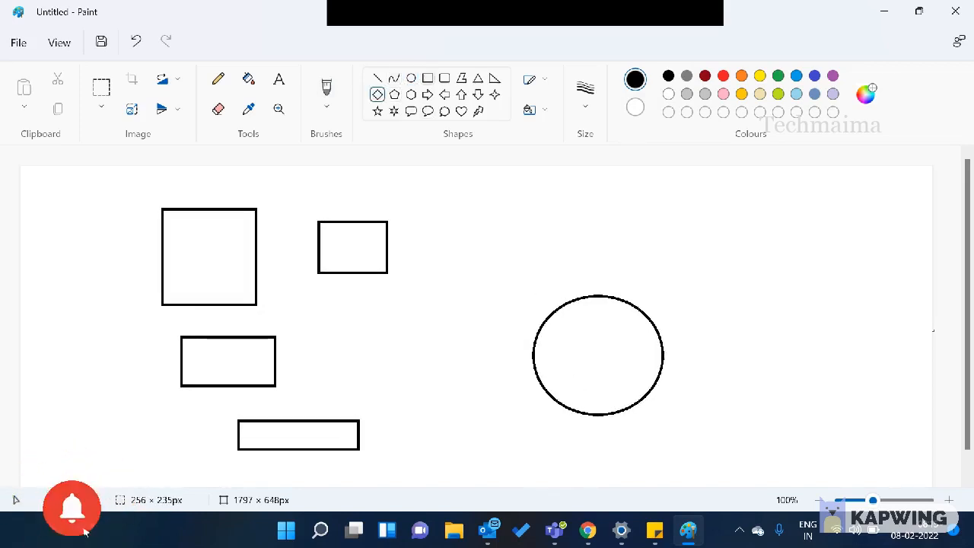
pyautogui.moveTo(788, 303); pyautogui.dragTo(902, 386)
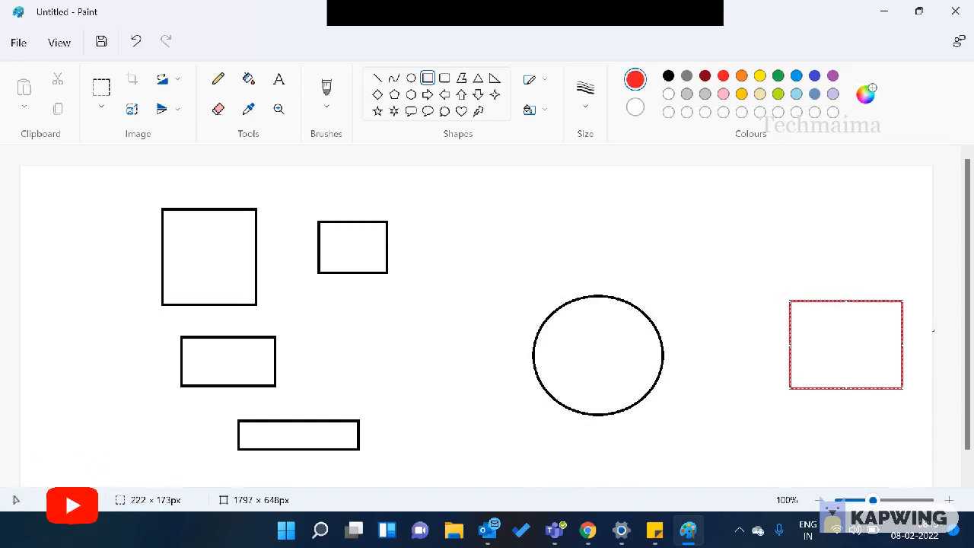
# Step: Connect the shapes with freehand lines, label them 'Various Data Resources' and 'Amazon Athena', and return to Chrome
pyautogui.click(218, 79)
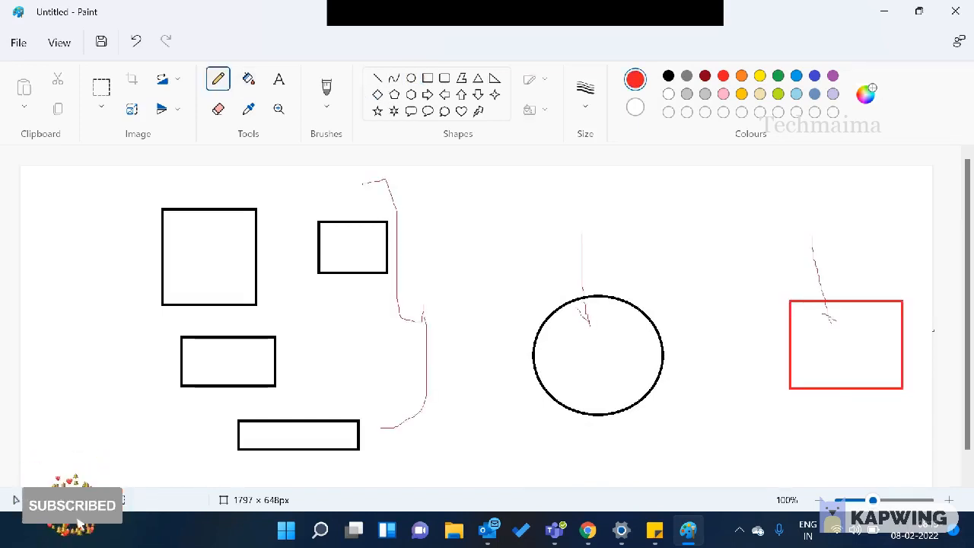
pyautogui.click(279, 79)
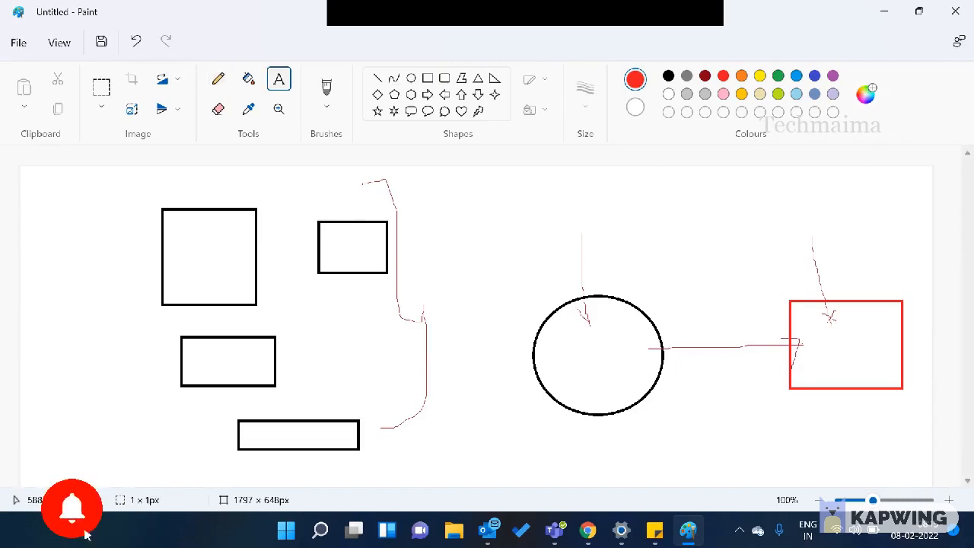
pyautogui.write('Various Data Resources')
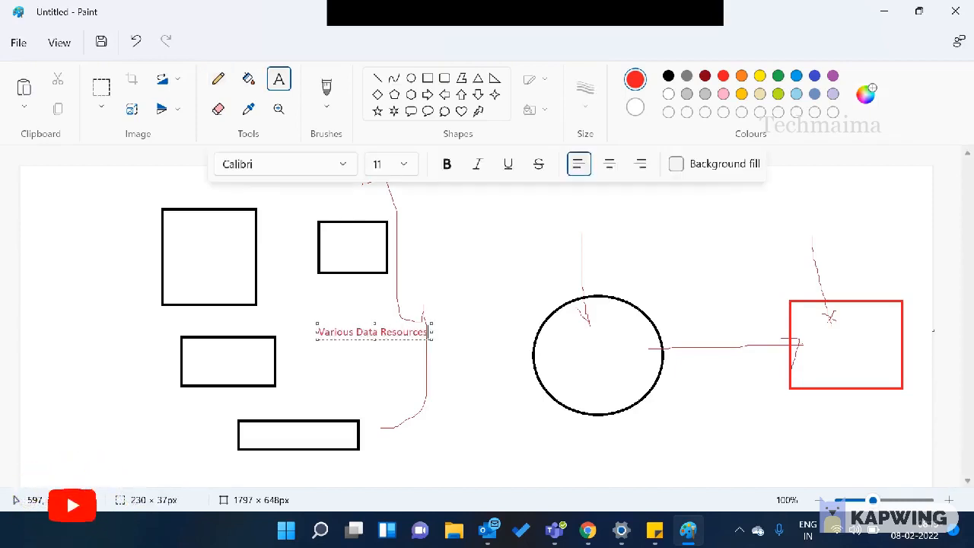
pyautogui.write('Amazon Athena')
pyautogui.write('Data')
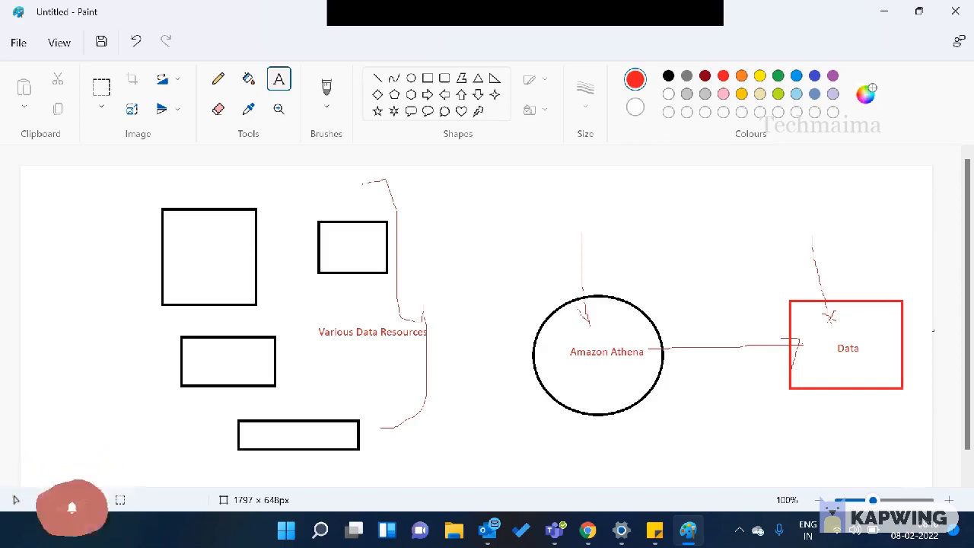
pyautogui.click(587, 530)
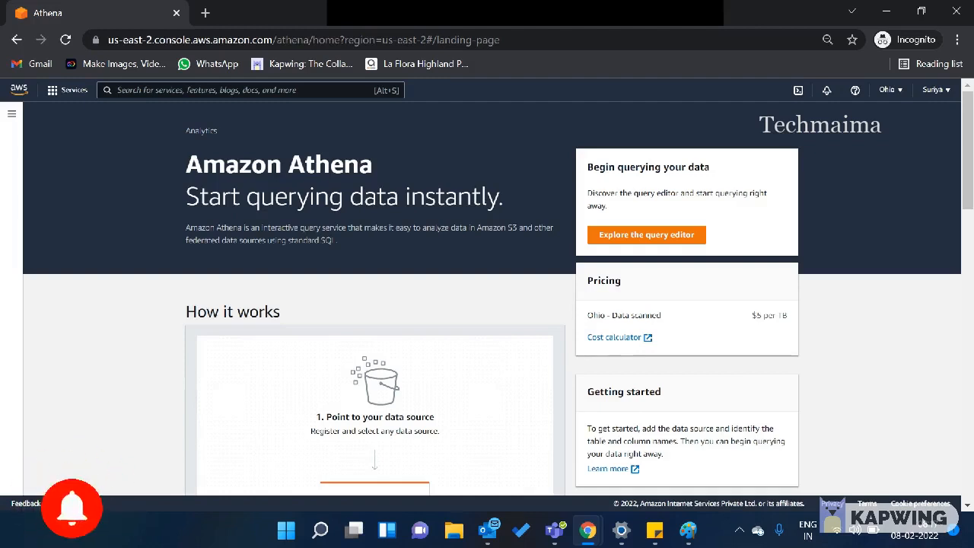
# Step: Navigate from the Athena sidebar to the Data sources page
pyautogui.click(72, 508)
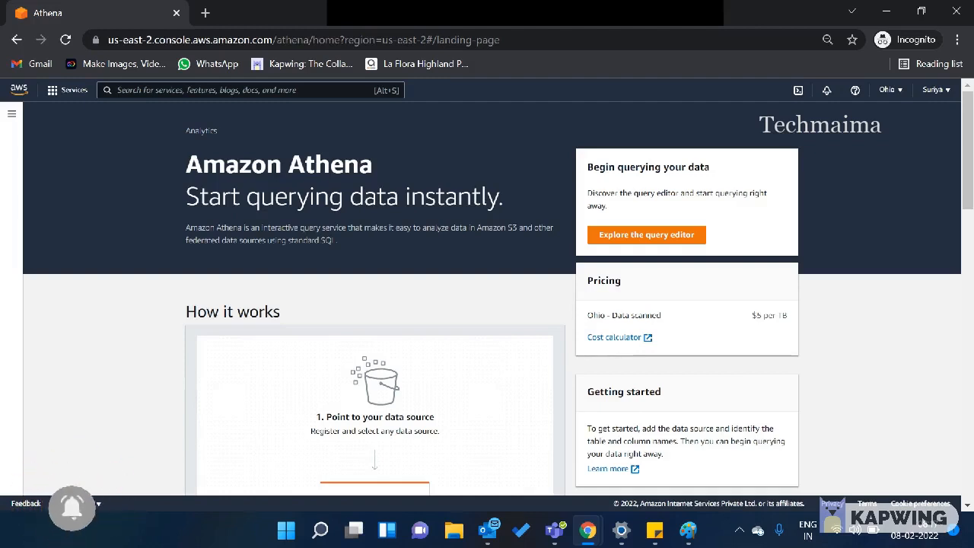
pyautogui.click(12, 114)
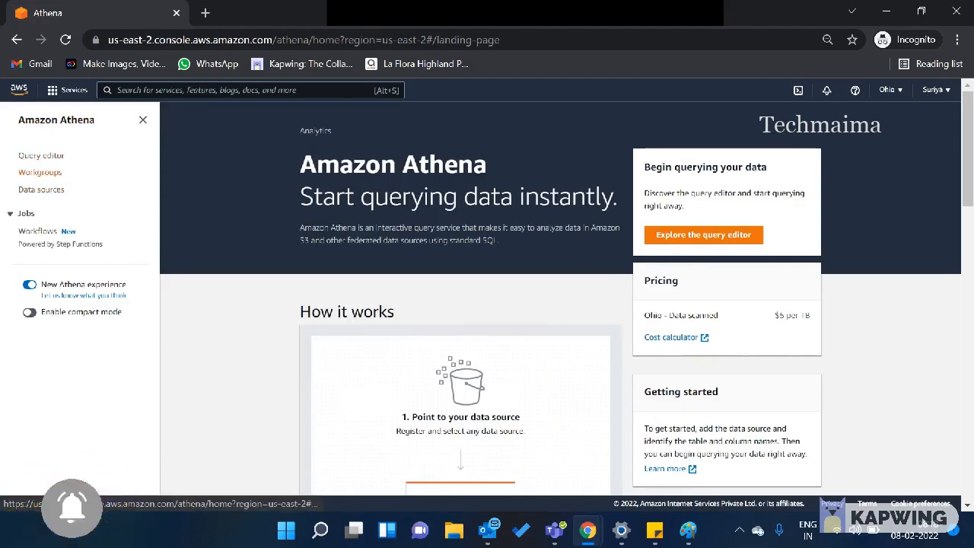
pyautogui.click(41, 189)
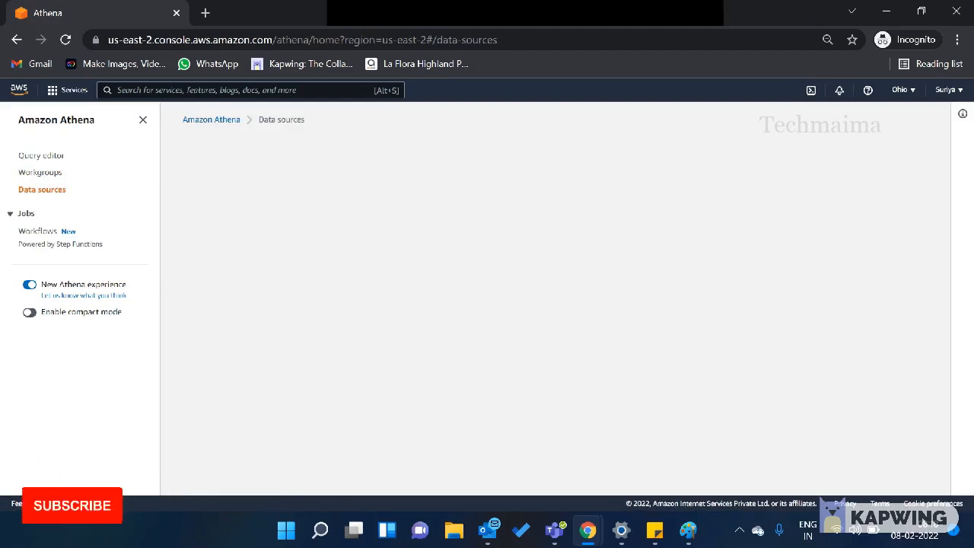
# Step: Begin connecting a new data source so the S3 – AWS Glue Data Catalog and other source types appear
pyautogui.click(72, 506)
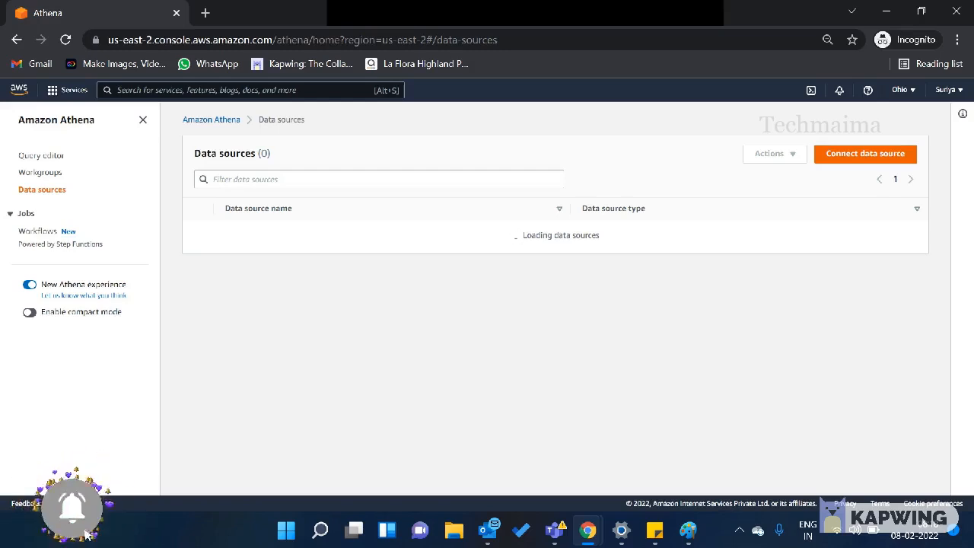
pyautogui.click(864, 152)
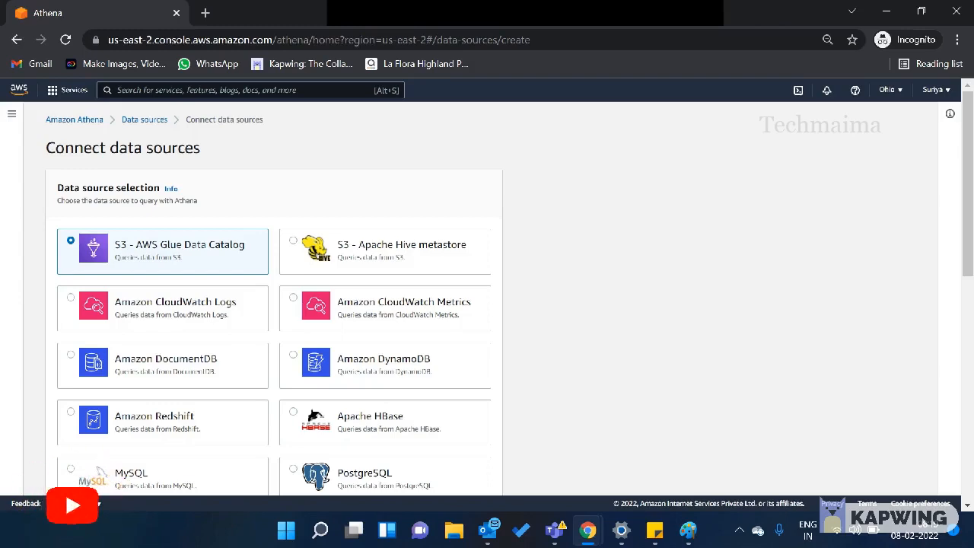
# Step: Scroll through the data source connector cards and AWS Glue Data Catalog options to review them
pyautogui.scroll(-3)
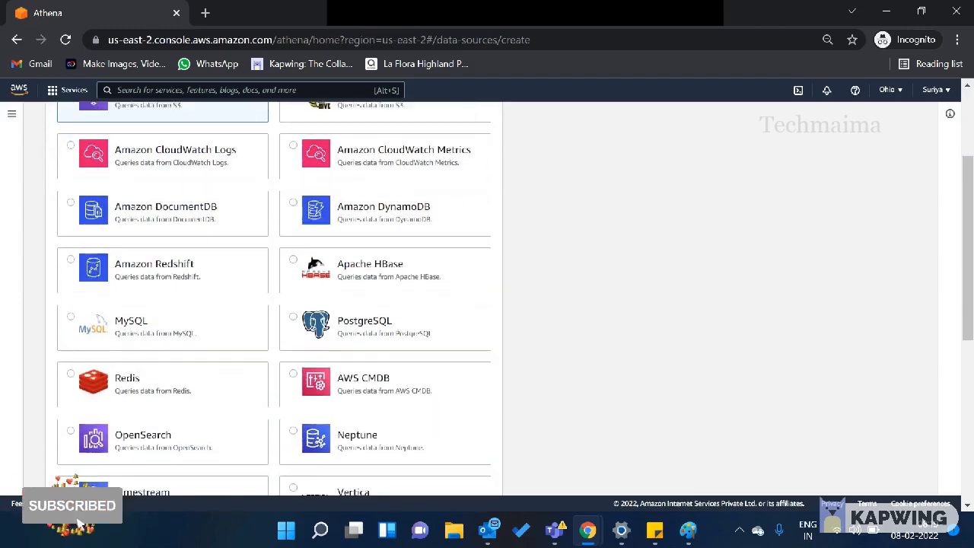
pyautogui.scroll(-3)
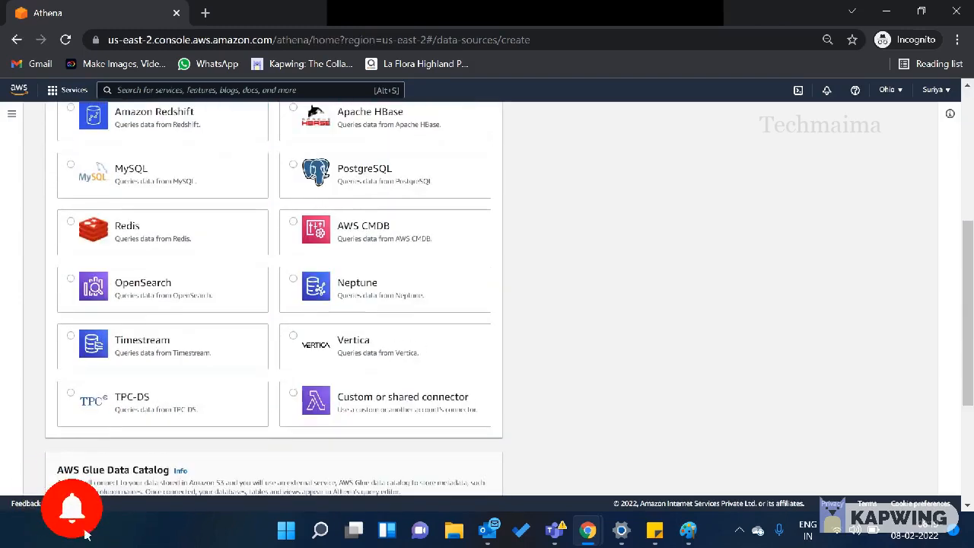
pyautogui.scroll(-3)
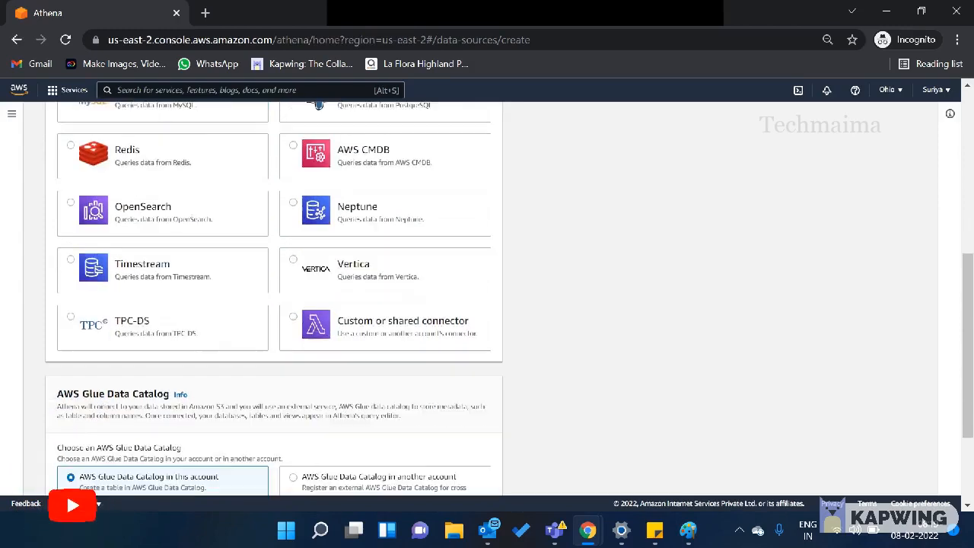
pyautogui.scroll(-3)
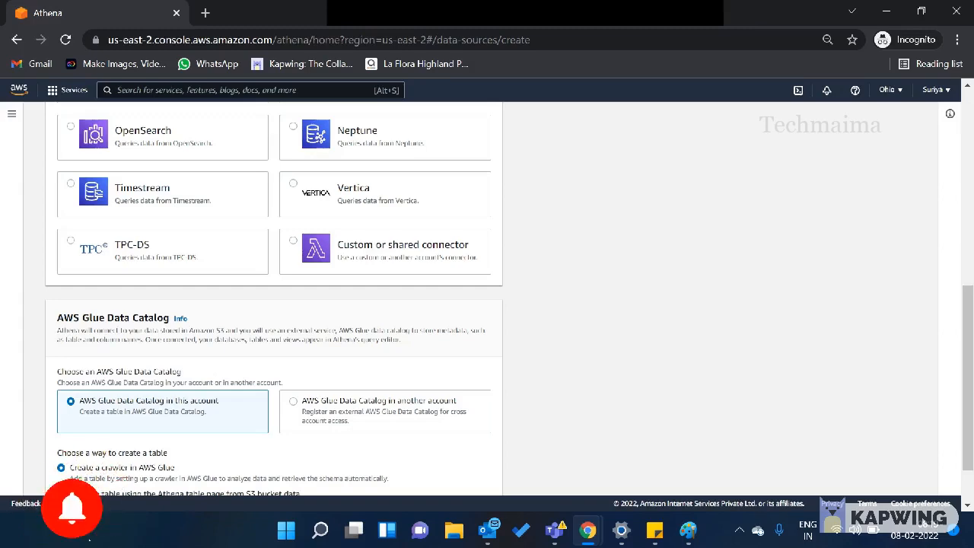
pyautogui.scroll(3)
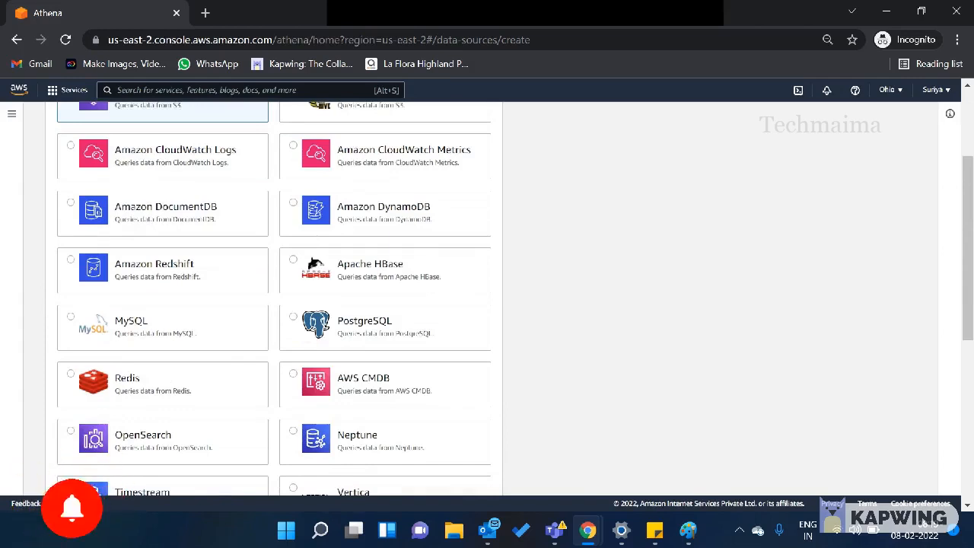
pyautogui.scroll(-3)
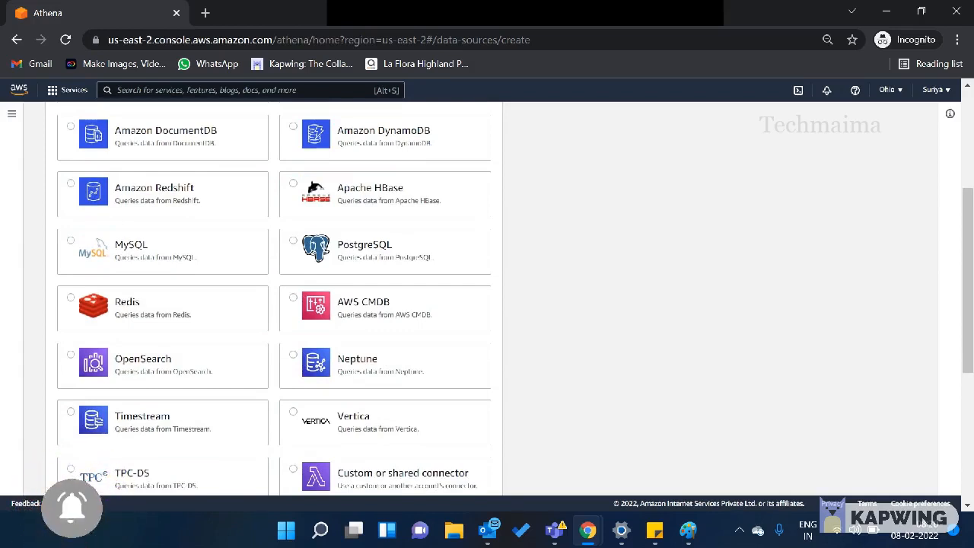
pyautogui.scroll(-3)
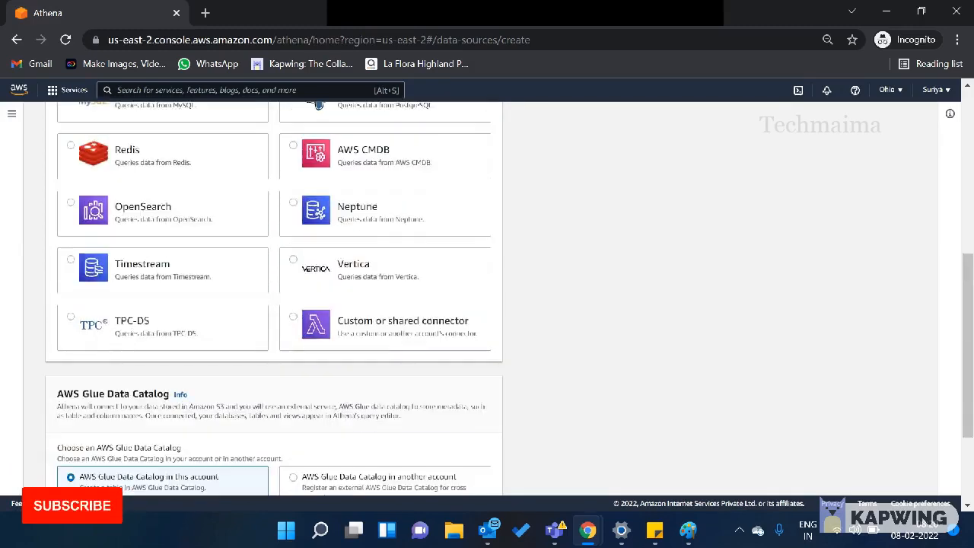
pyautogui.scroll(-3)
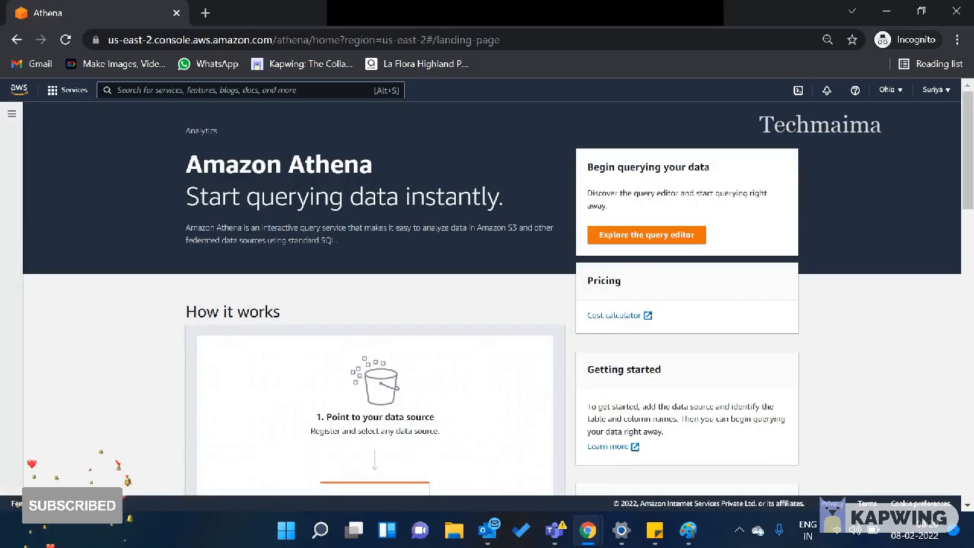
# Step: Navigate from the Athena sidebar to the Query editor on the primary workgroup
pyautogui.click(12, 113)
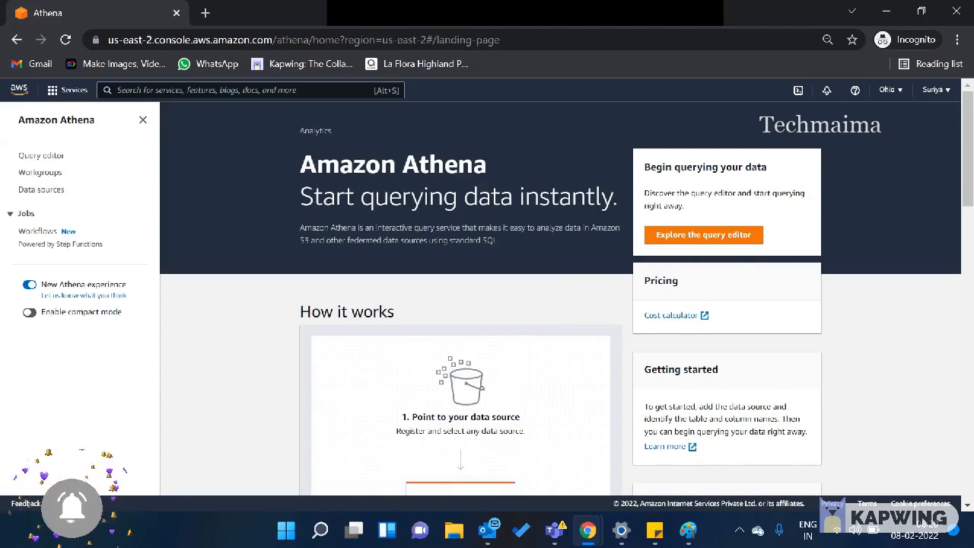
pyautogui.click(702, 234)
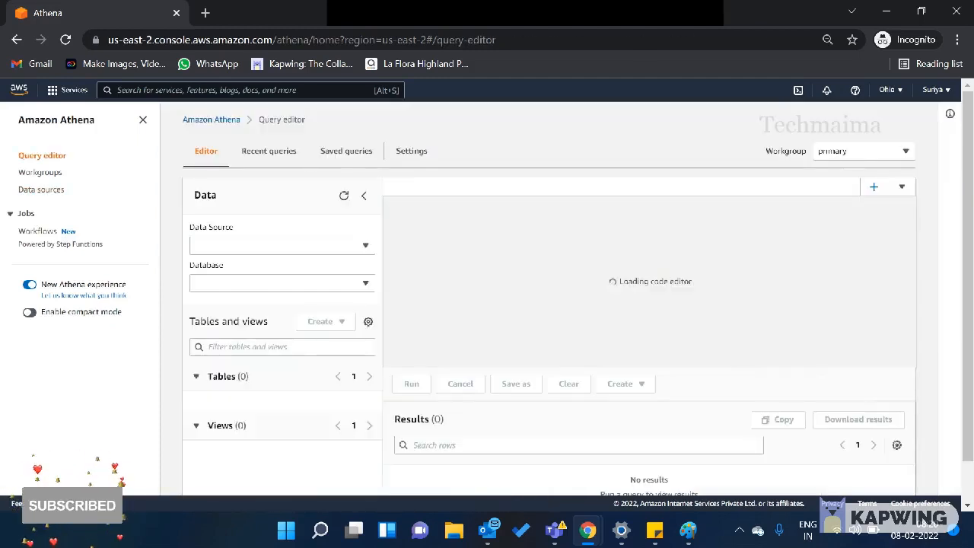
pyautogui.click(281, 244)
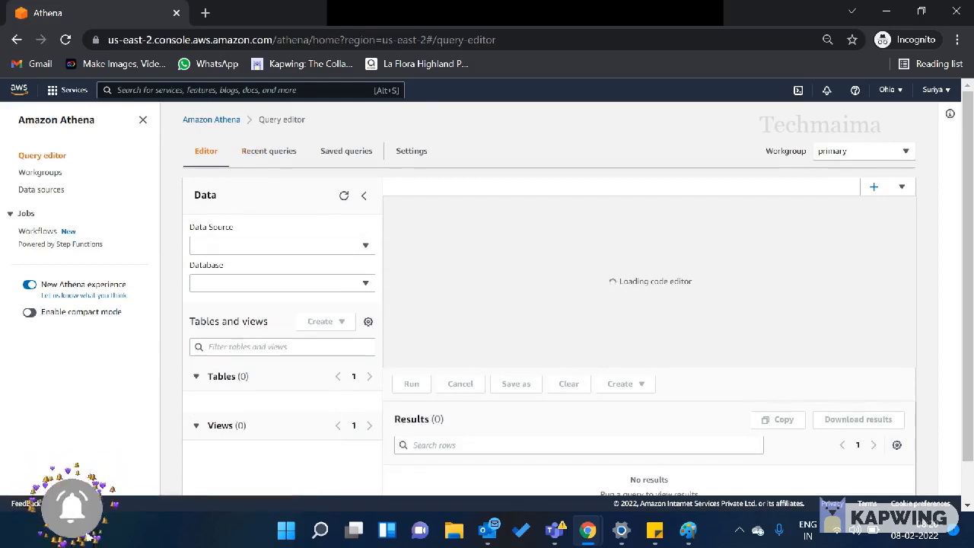
# Step: Review the Recent queries, Saved queries and Settings tabs, then go back to the Data sources page
pyautogui.click(268, 151)
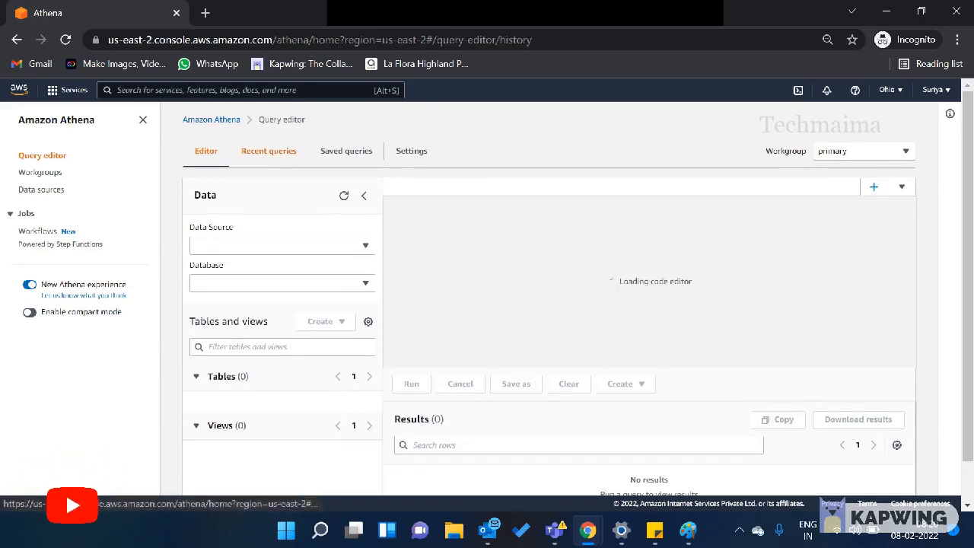
pyautogui.click(345, 151)
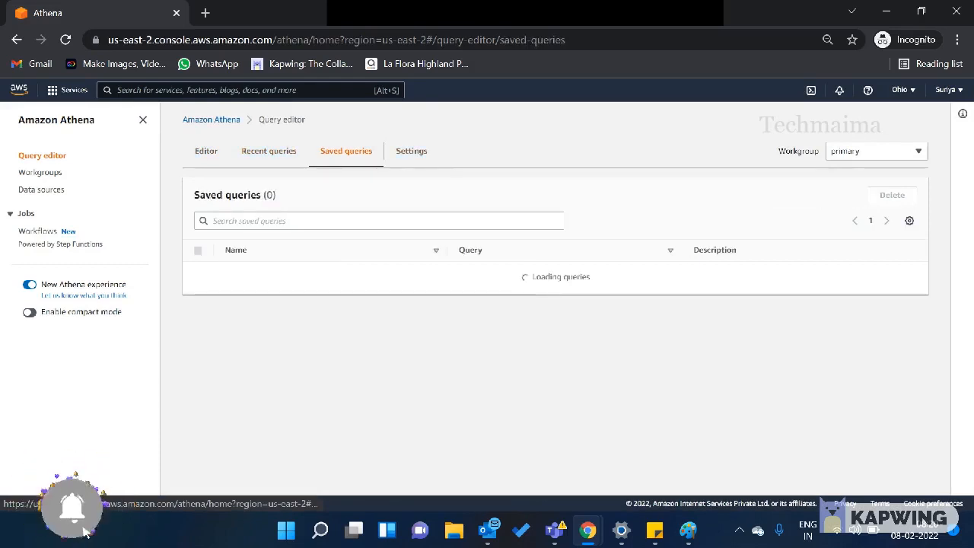
pyautogui.click(411, 150)
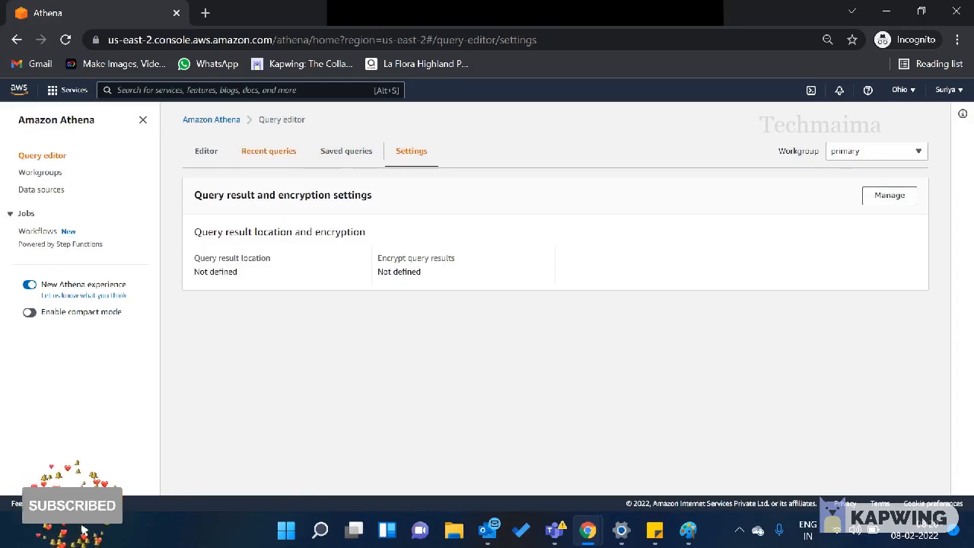
pyautogui.click(41, 189)
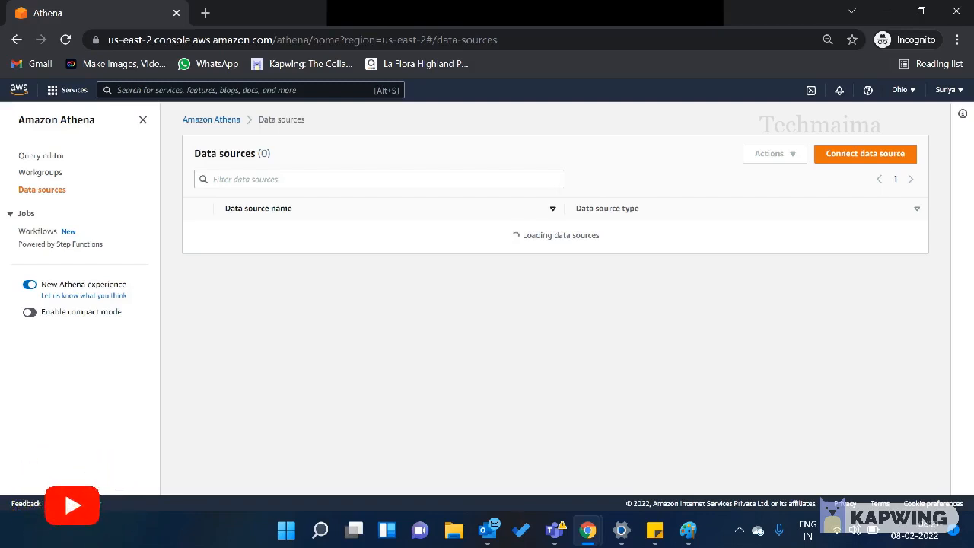
pyautogui.click(73, 505)
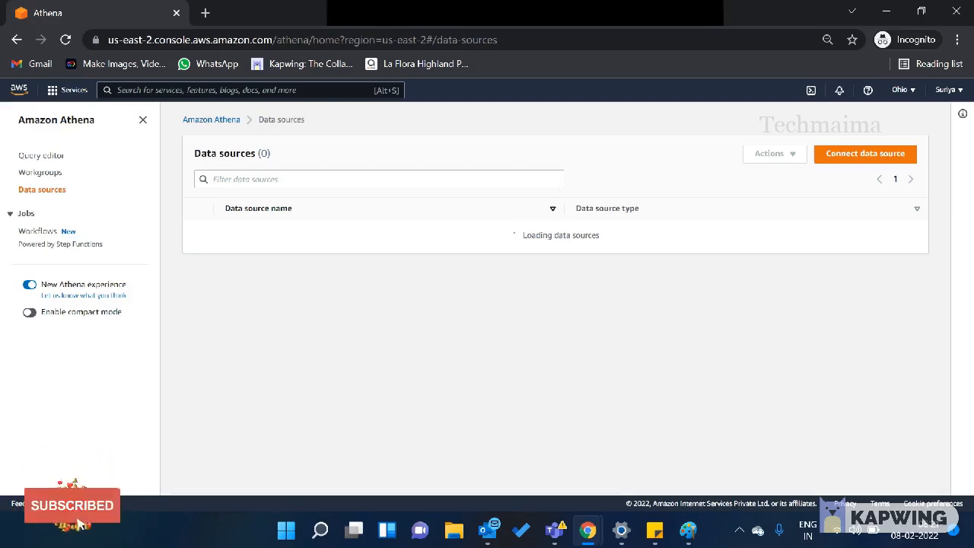